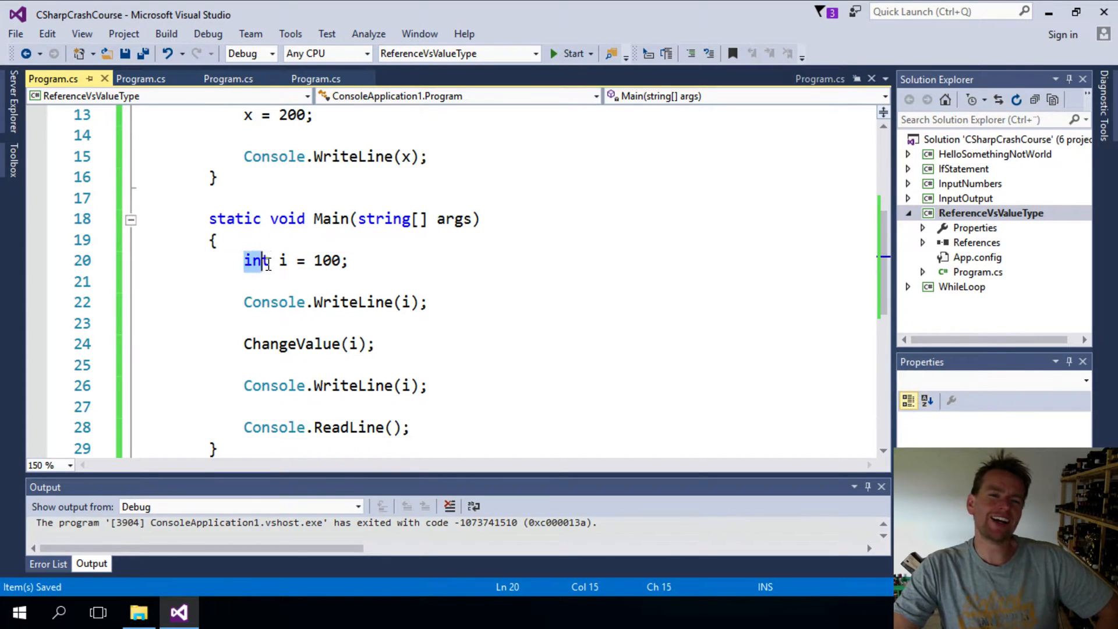
Highlight the int i = 100 declaration and its variable i in the Value Type section.
{"action": "left_click_drag", "start_coordinate": [243, 260], "coordinate": [348, 260]}
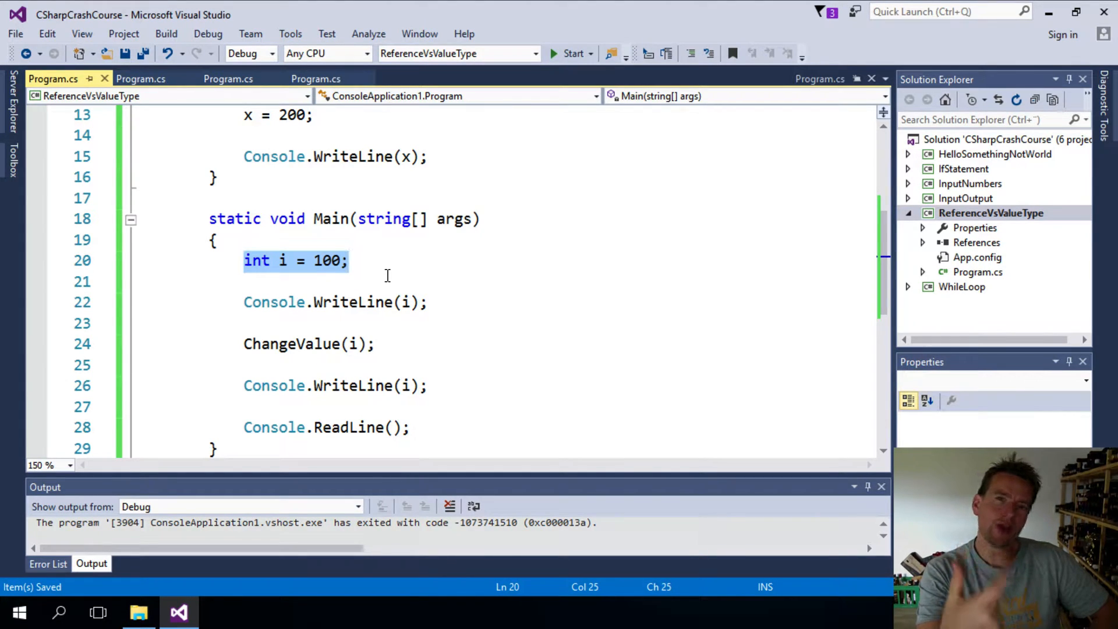
{"action": "mouse_move", "coordinate": [331, 205]}
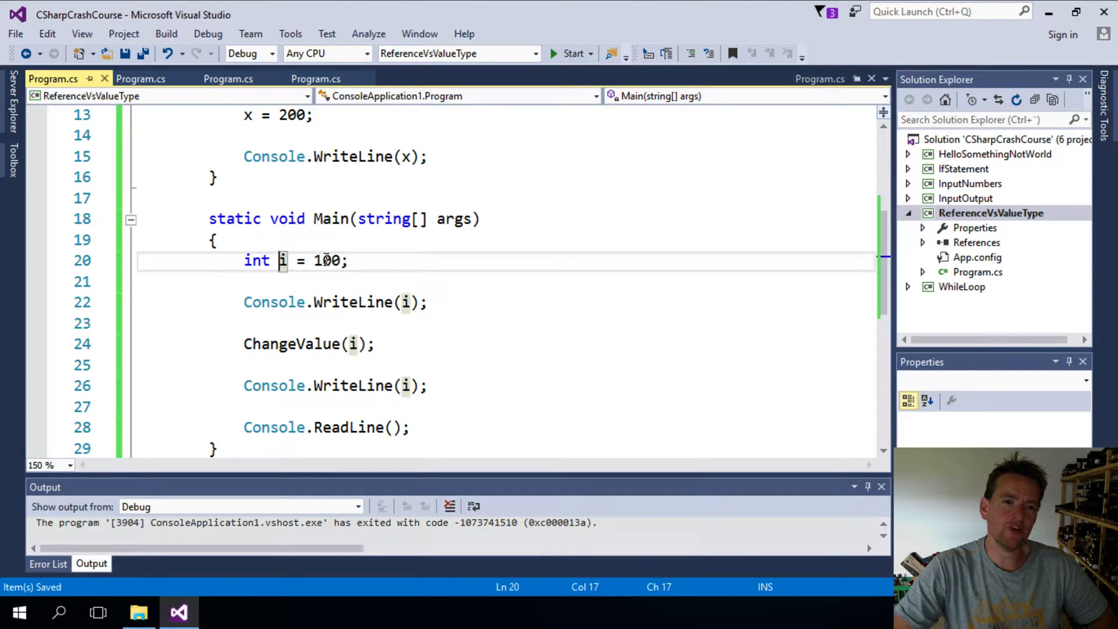
{"action": "double_click", "coordinate": [326, 259]}
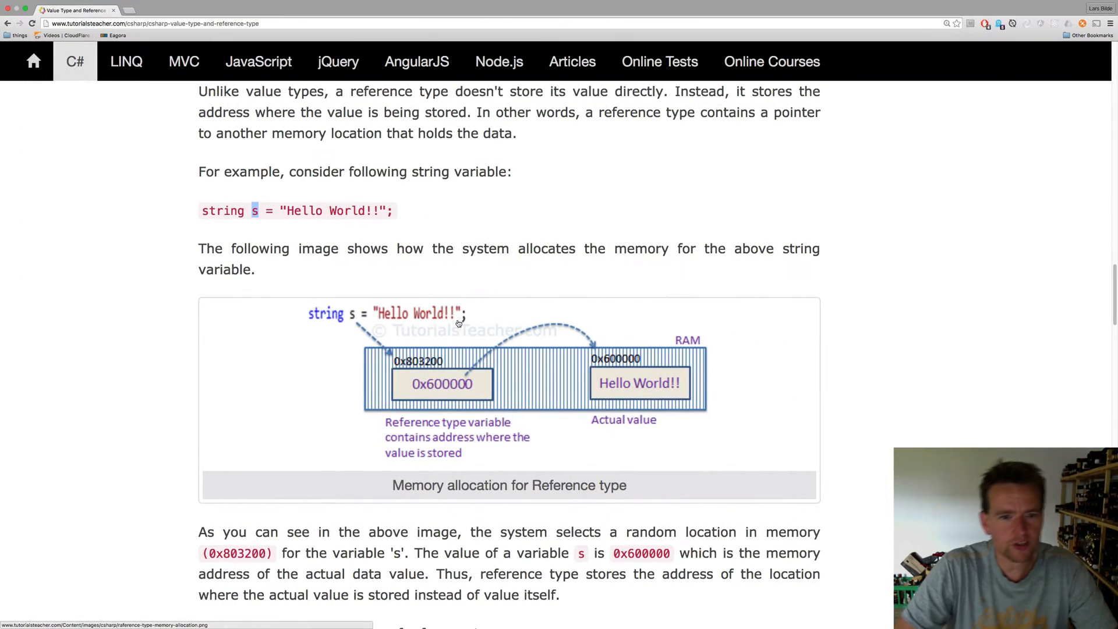
{"action": "scroll", "scroll_direction": "down", "scroll_amount": 3}
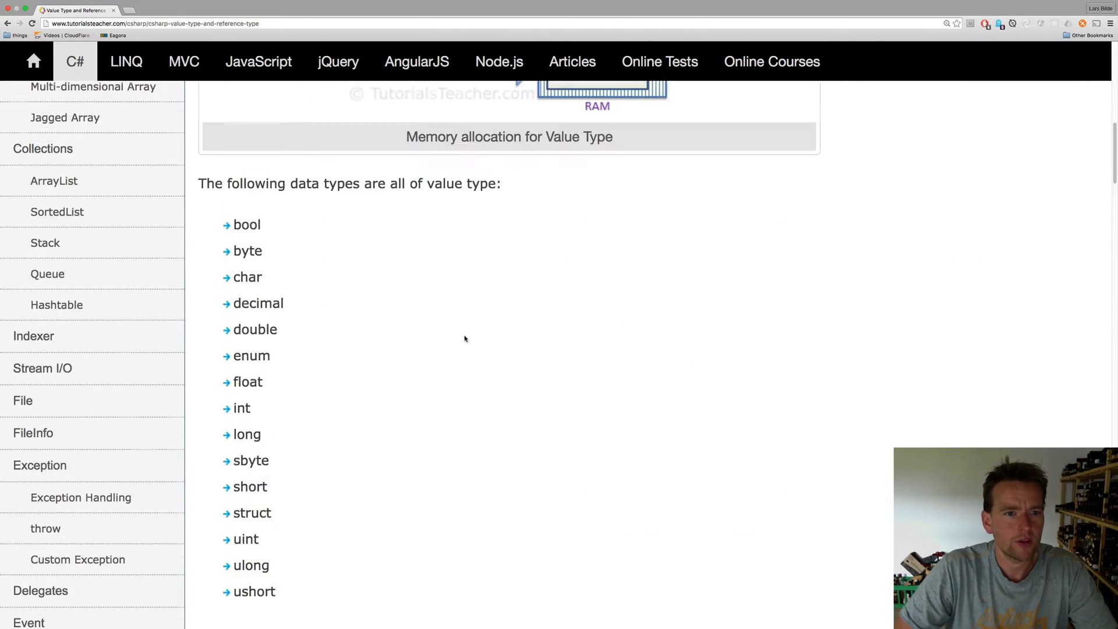
{"action": "scroll", "scroll_direction": "up", "scroll_amount": 3}
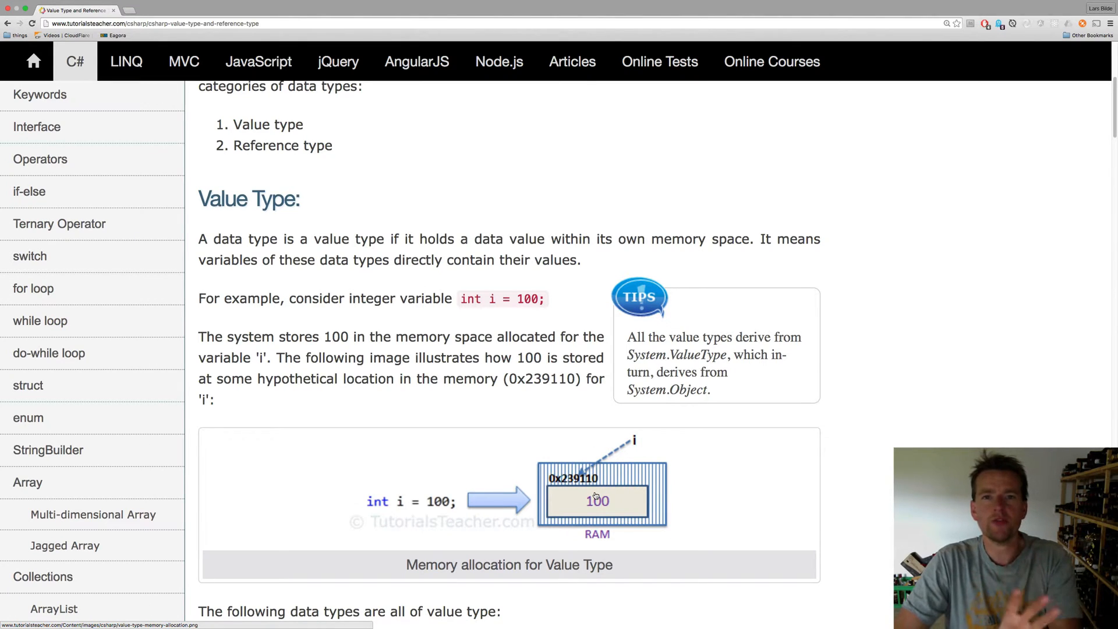
{"action": "mouse_move", "coordinate": [615, 503]}
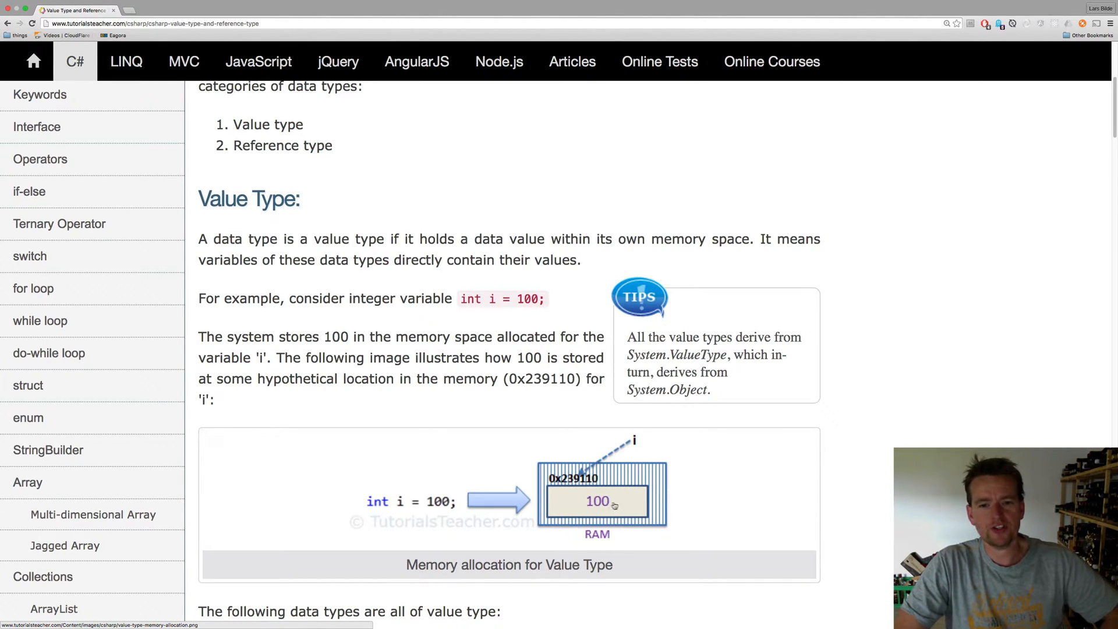
{"action": "mouse_move", "coordinate": [376, 508]}
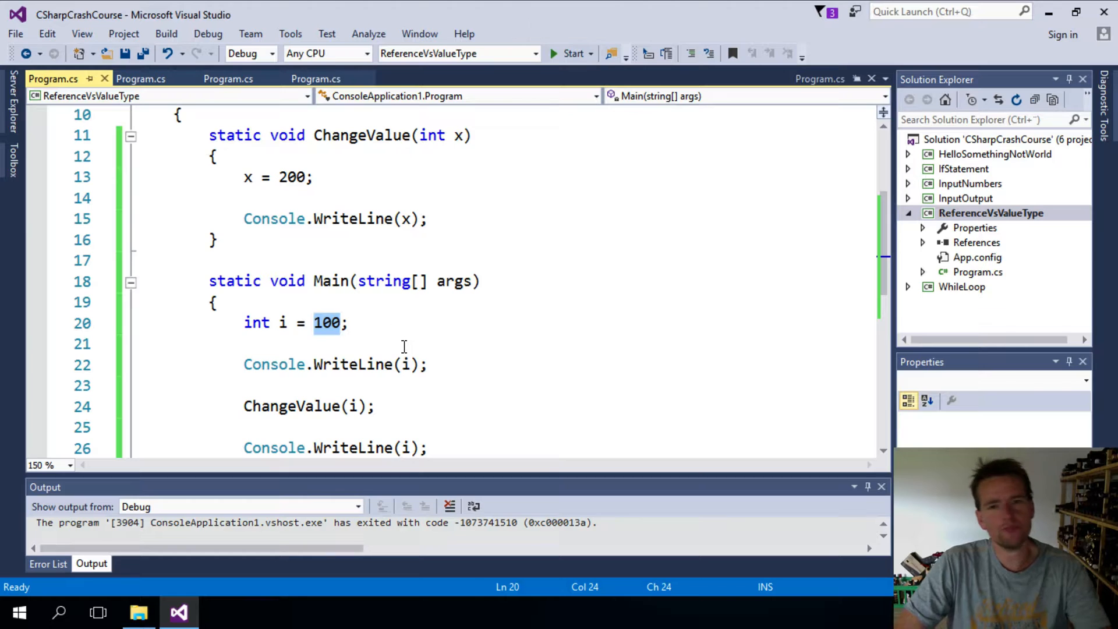
{"action": "mouse_move", "coordinate": [259, 323]}
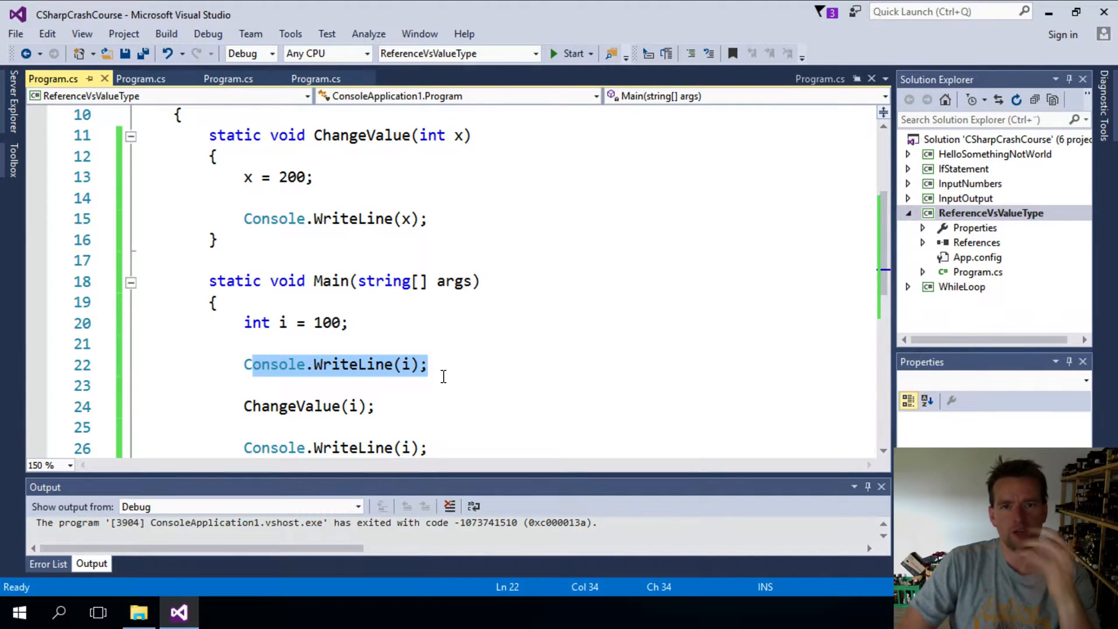
{"action": "scroll", "scroll_direction": "down", "scroll_amount": 3}
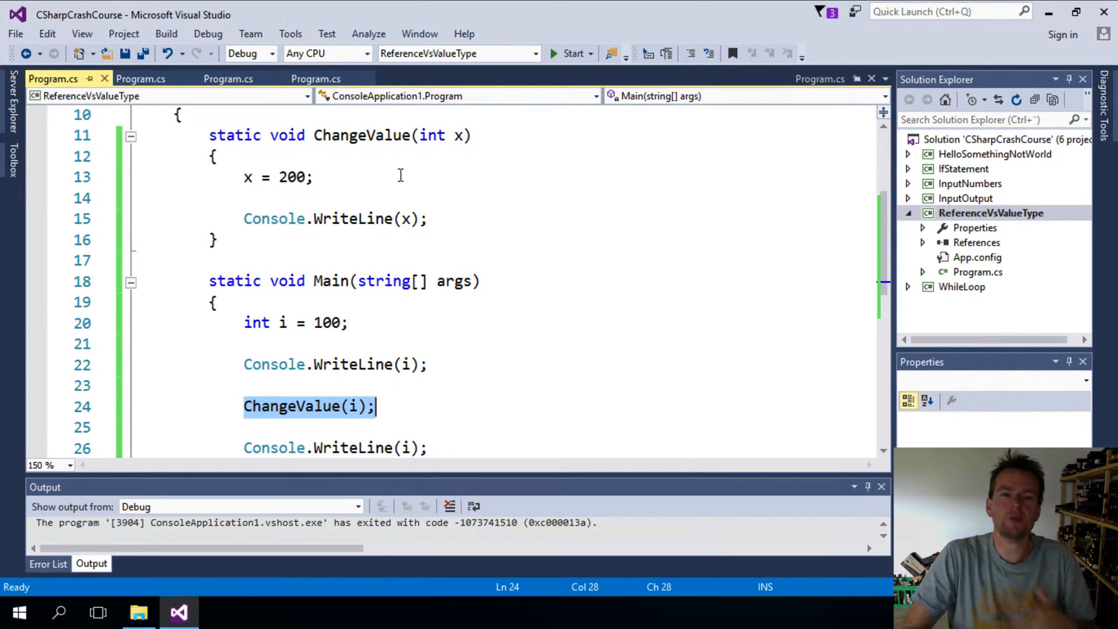
{"action": "mouse_move", "coordinate": [431, 135]}
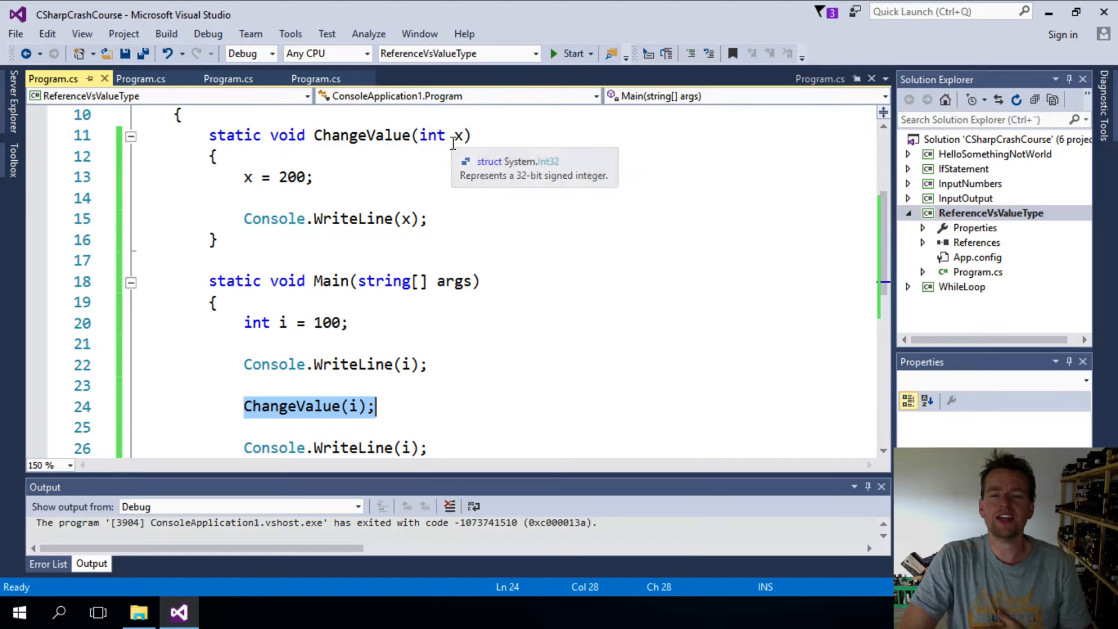
{"action": "mouse_move", "coordinate": [401, 429]}
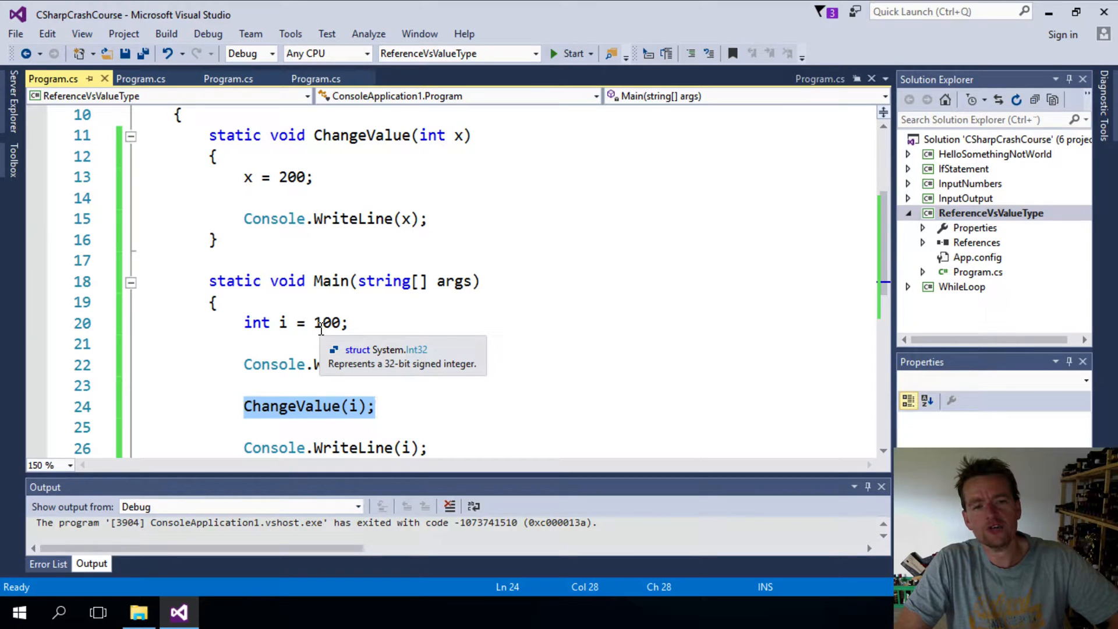
{"action": "mouse_move", "coordinate": [457, 121]}
{"action": "type", "text": "i"}
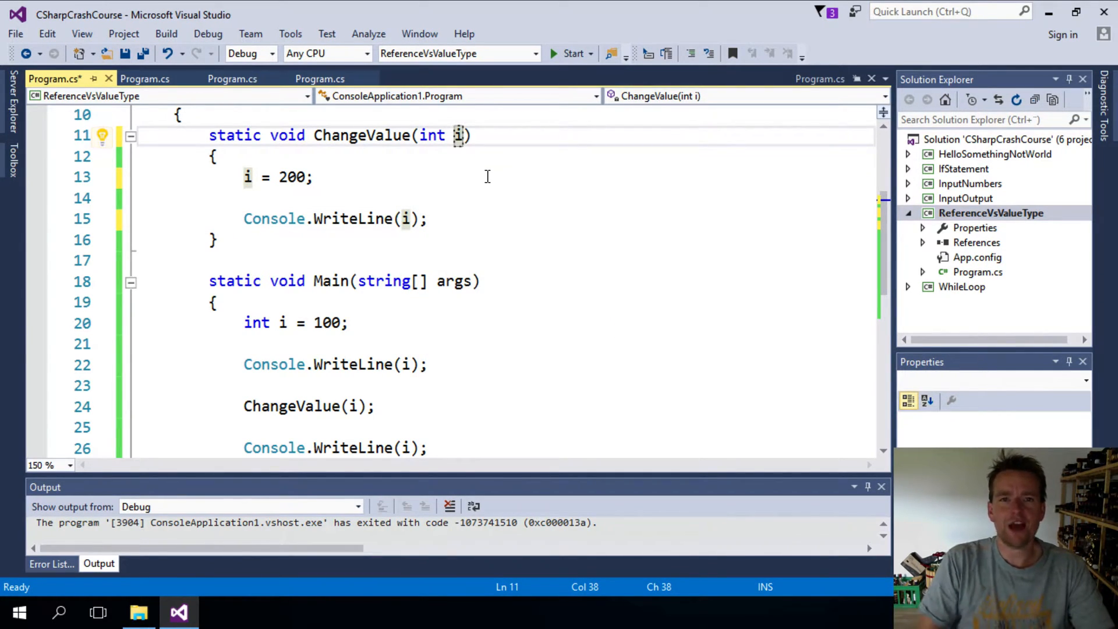
{"action": "type", "text": "x"}
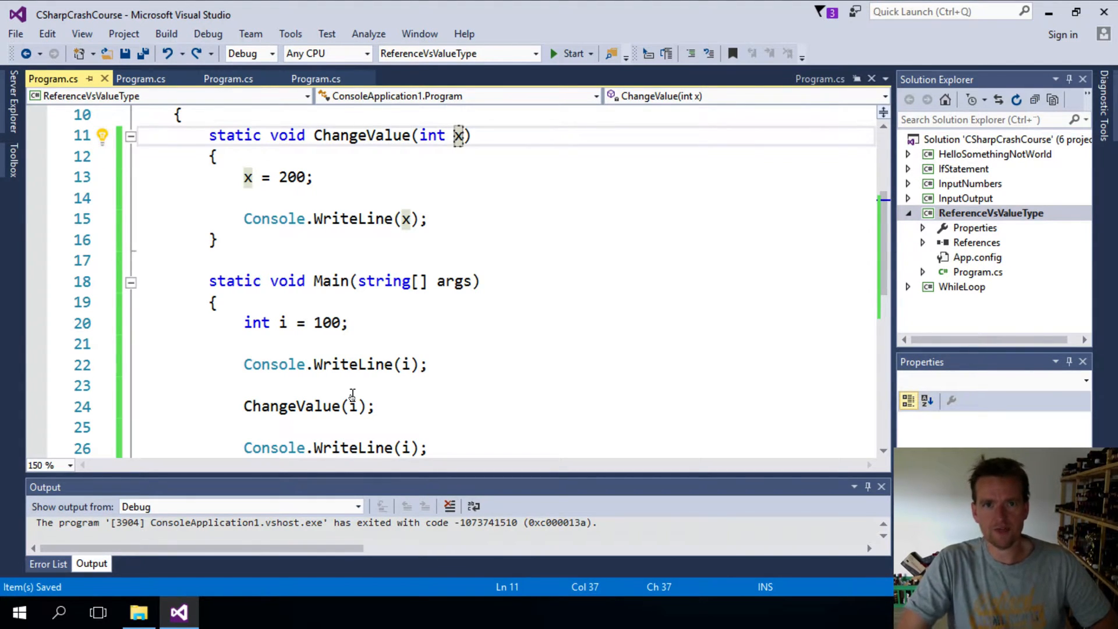
{"action": "left_click", "coordinate": [440, 156]}
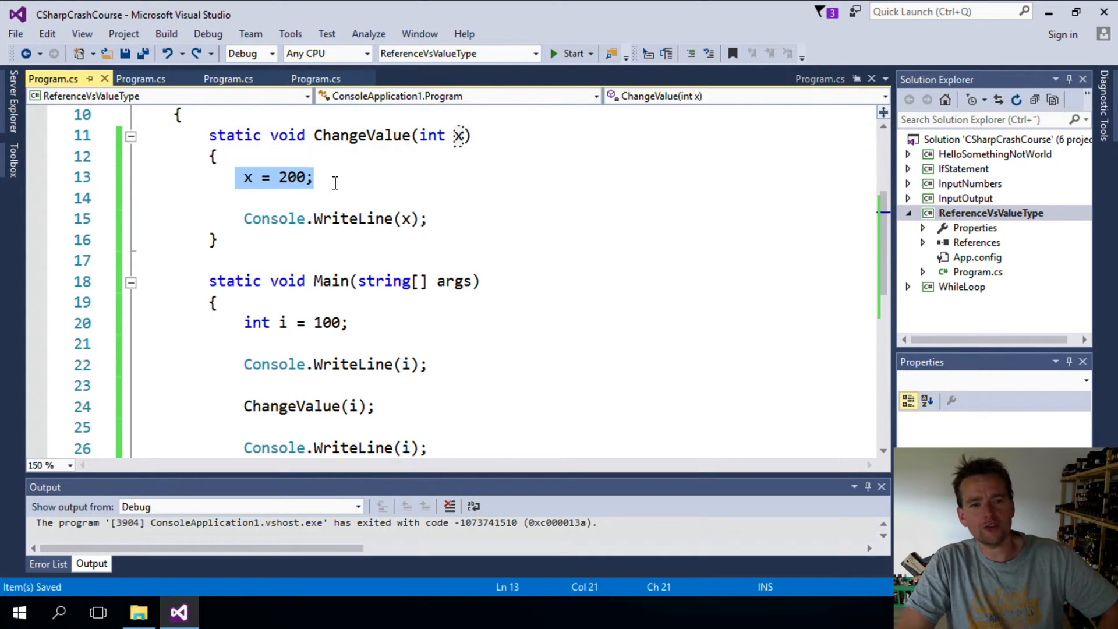
{"action": "left_click", "coordinate": [335, 219]}
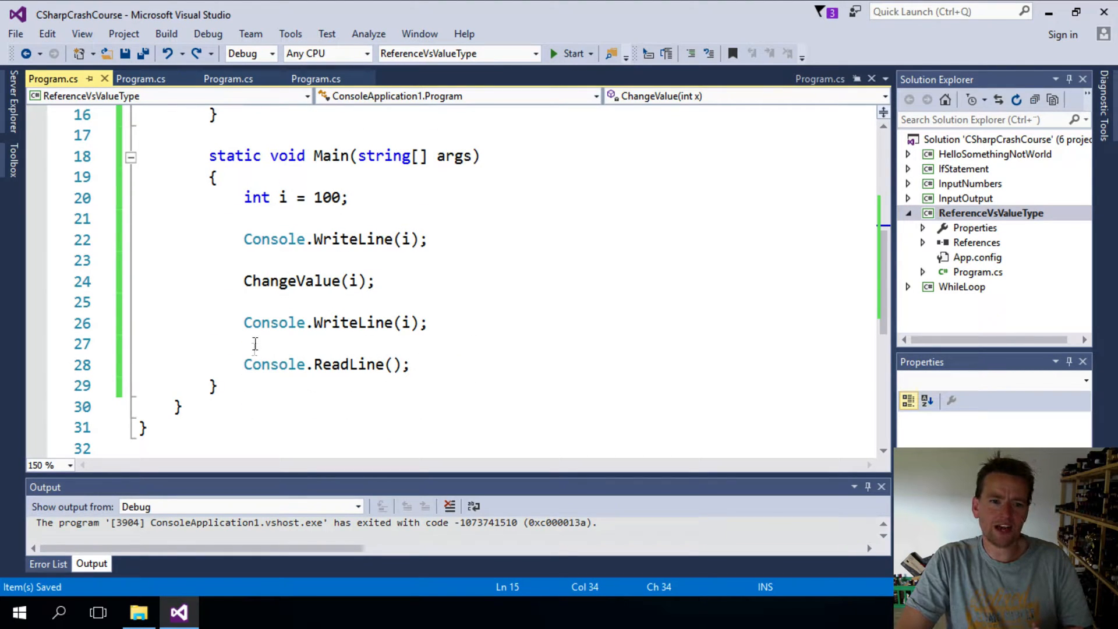
{"action": "mouse_move", "coordinate": [410, 323]}
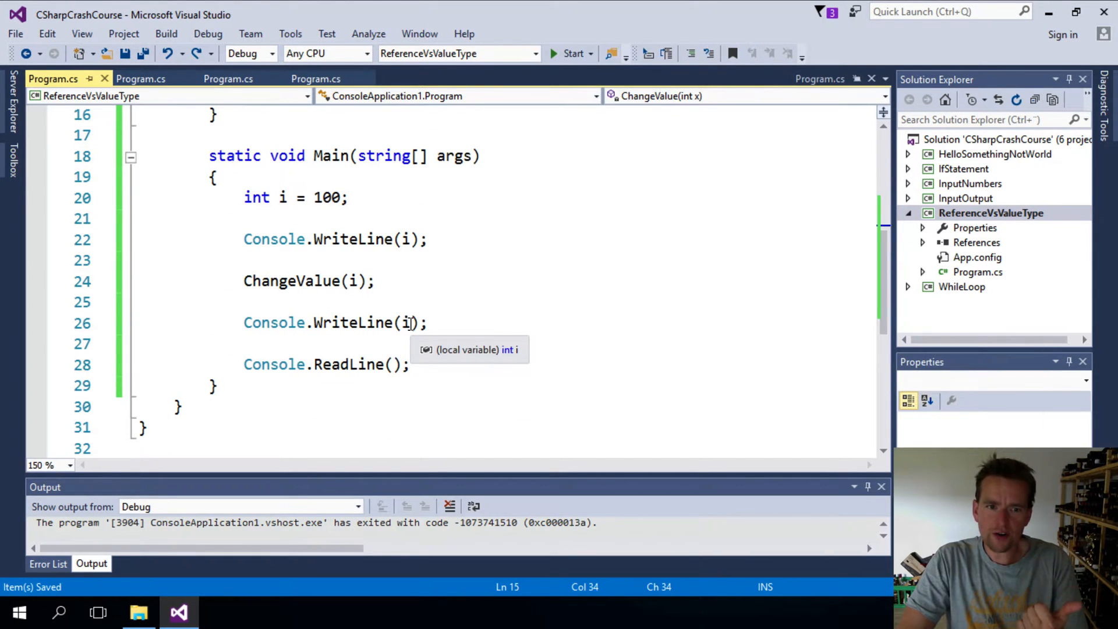
{"action": "mouse_move", "coordinate": [531, 322]}
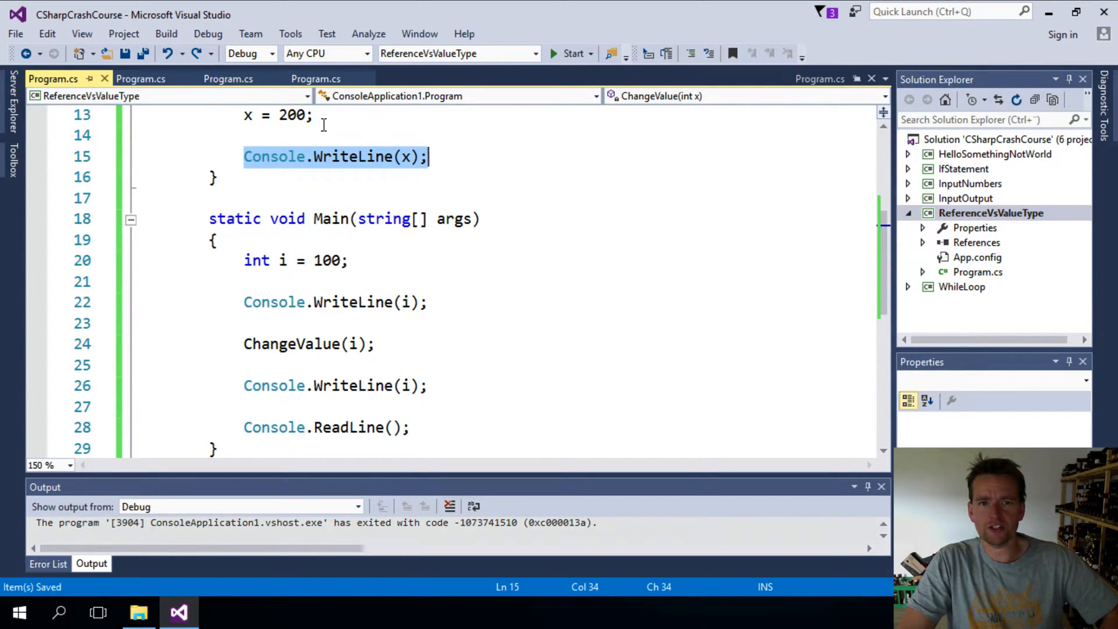
{"action": "mouse_move", "coordinate": [401, 398]}
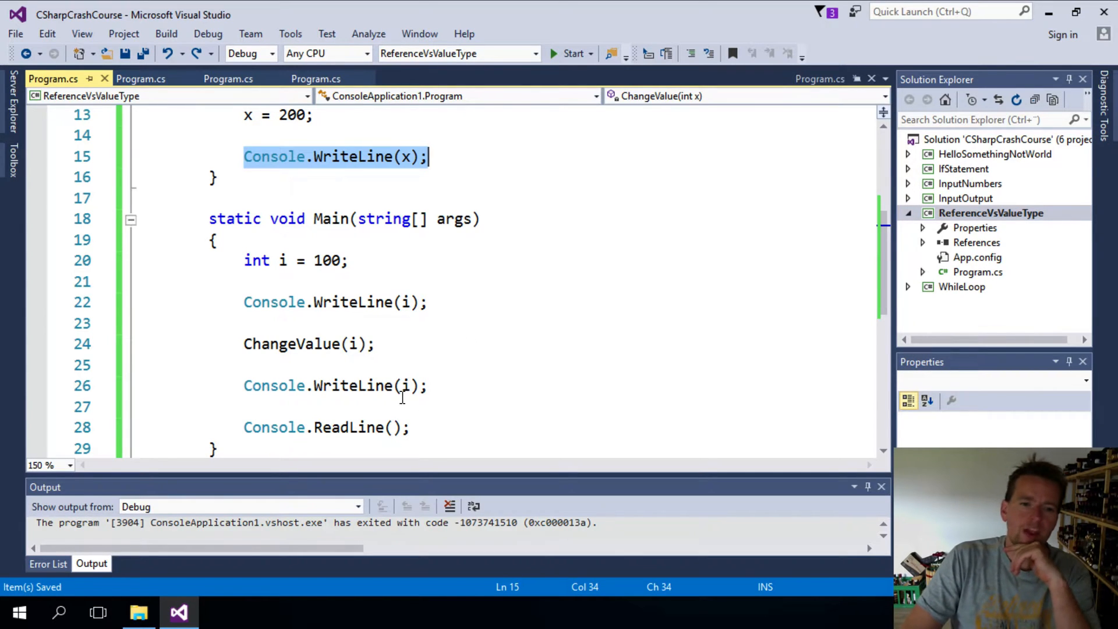
{"action": "mouse_move", "coordinate": [406, 386]}
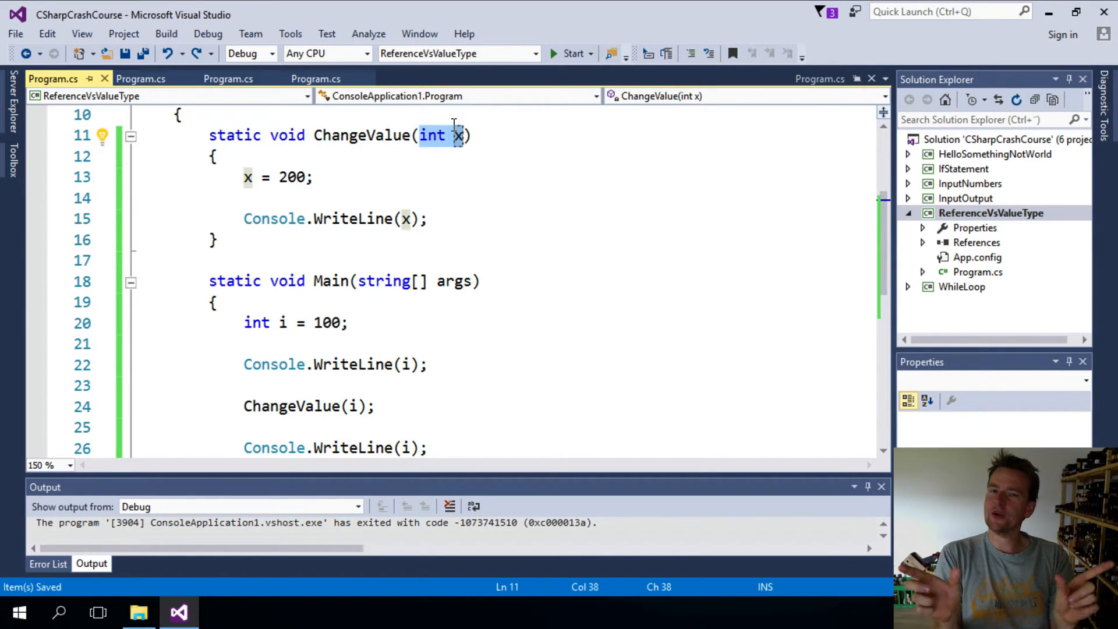
{"action": "mouse_move", "coordinate": [461, 208]}
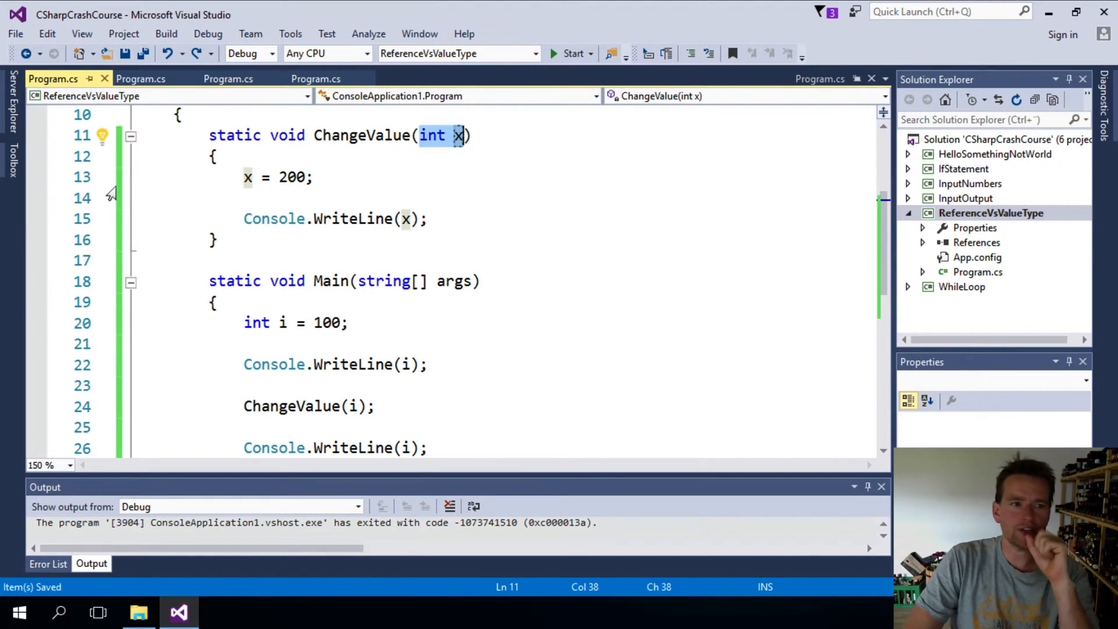
Add breakpoints on x = 200 and the Console.WriteLine(i) lines, then start debugging with F5.
{"action": "left_click", "coordinate": [38, 177]}
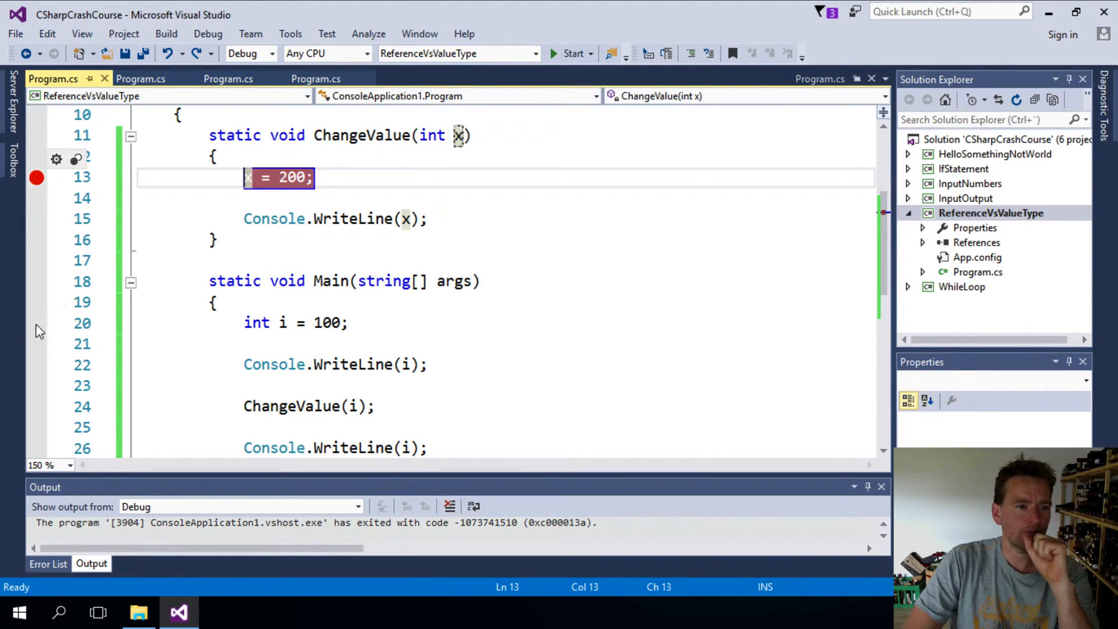
{"action": "left_click", "coordinate": [38, 365]}
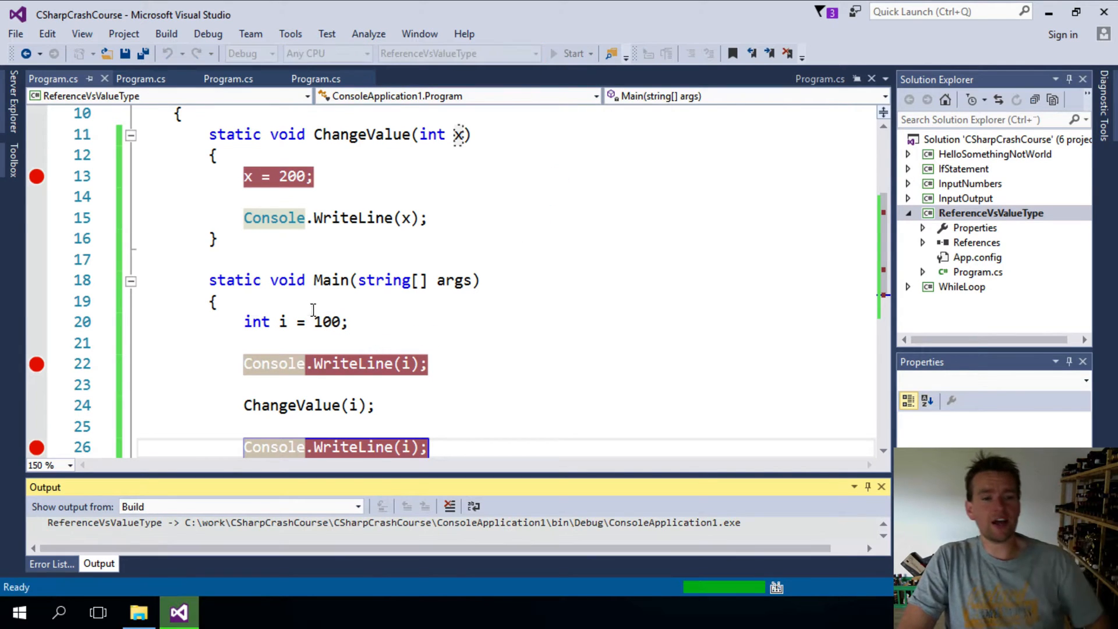
{"action": "left_click", "coordinate": [573, 53]}
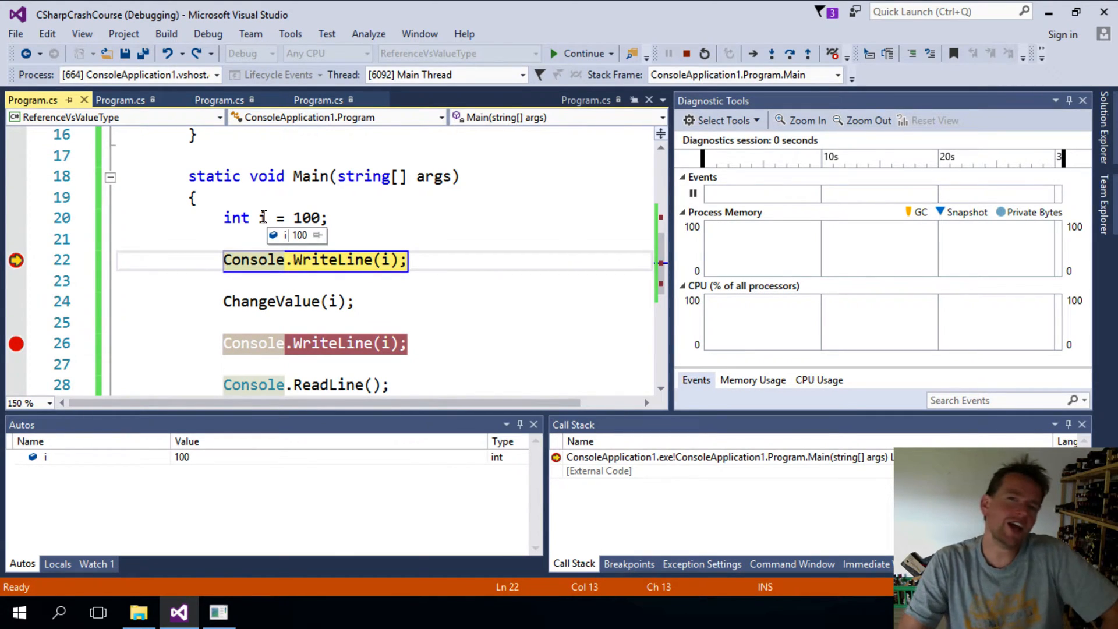
{"action": "mouse_move", "coordinate": [385, 260]}
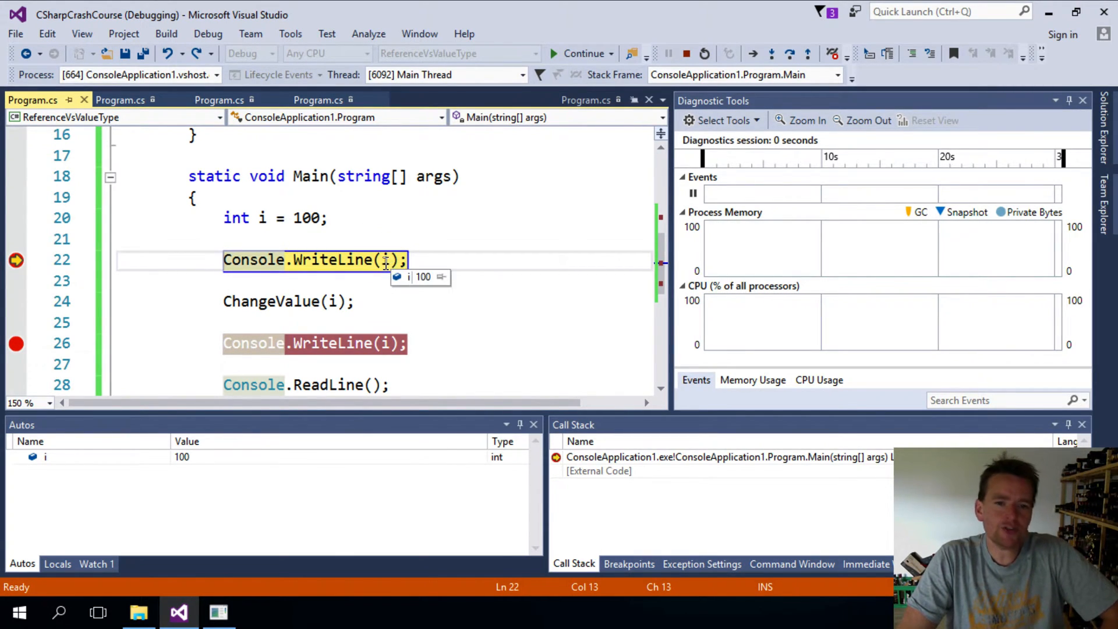
Step over to the ChangeValue call, watch x become 200, and continue to the second WriteLine breakpoint.
{"action": "key", "text": "F10"}
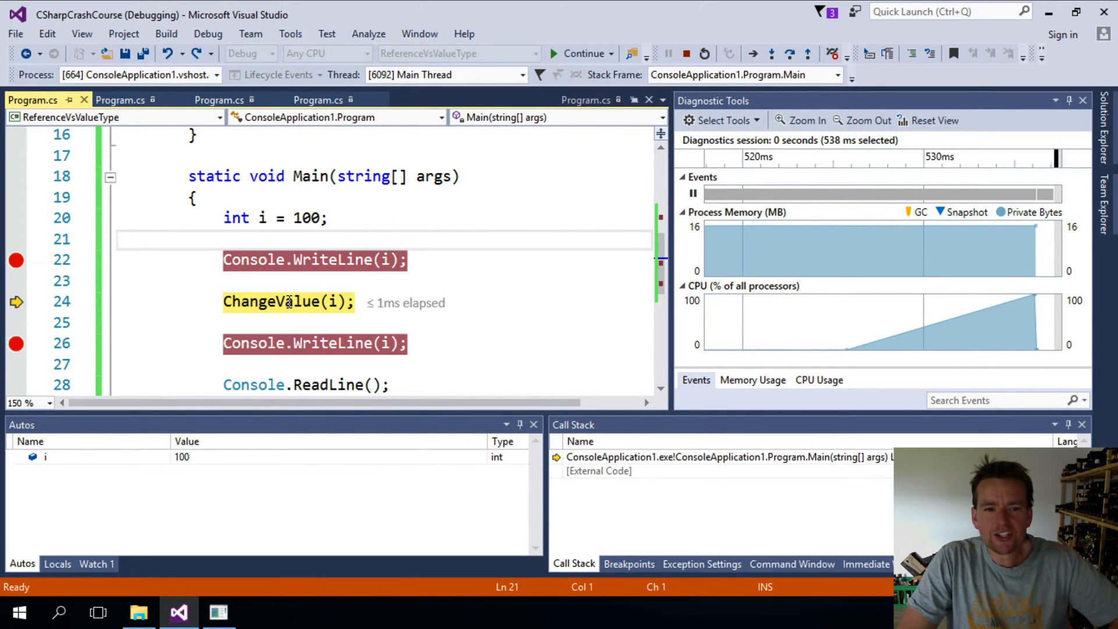
{"action": "mouse_move", "coordinate": [333, 301]}
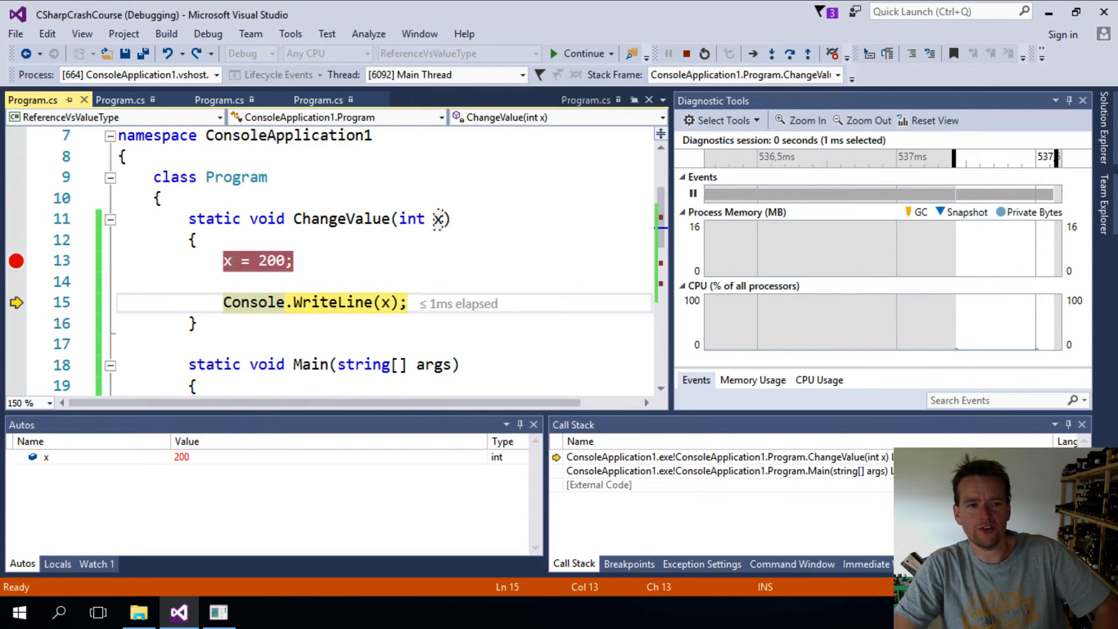
{"action": "mouse_move", "coordinate": [228, 261]}
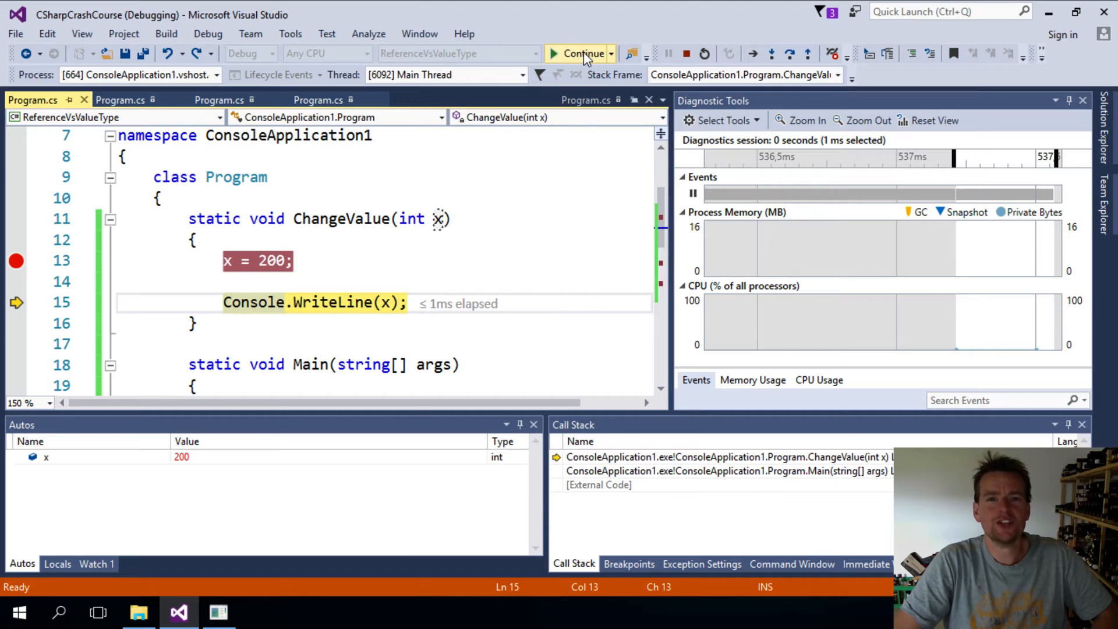
{"action": "left_click", "coordinate": [582, 54]}
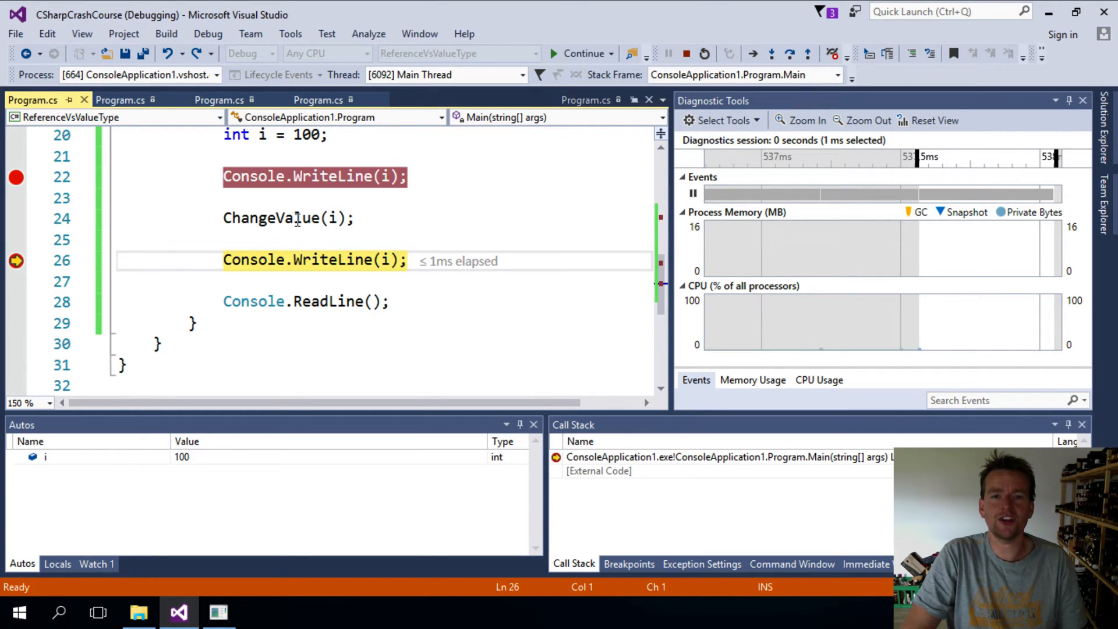
{"action": "mouse_move", "coordinate": [385, 260]}
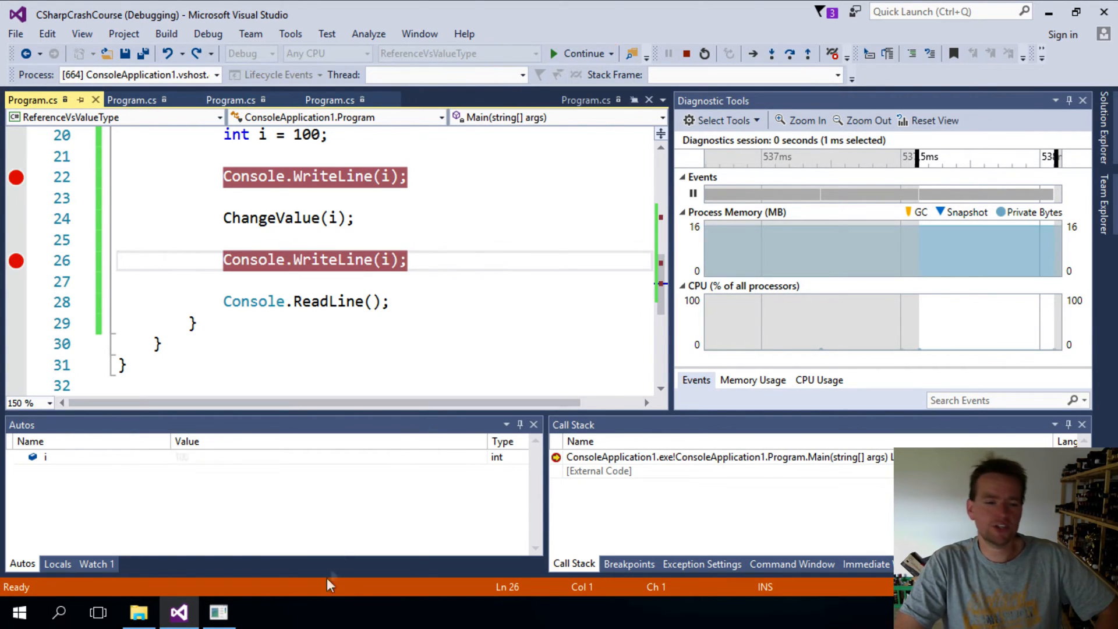
Run to completion, check the console shows 100, 200, 100, and stop debugging.
{"action": "left_click", "coordinate": [583, 54]}
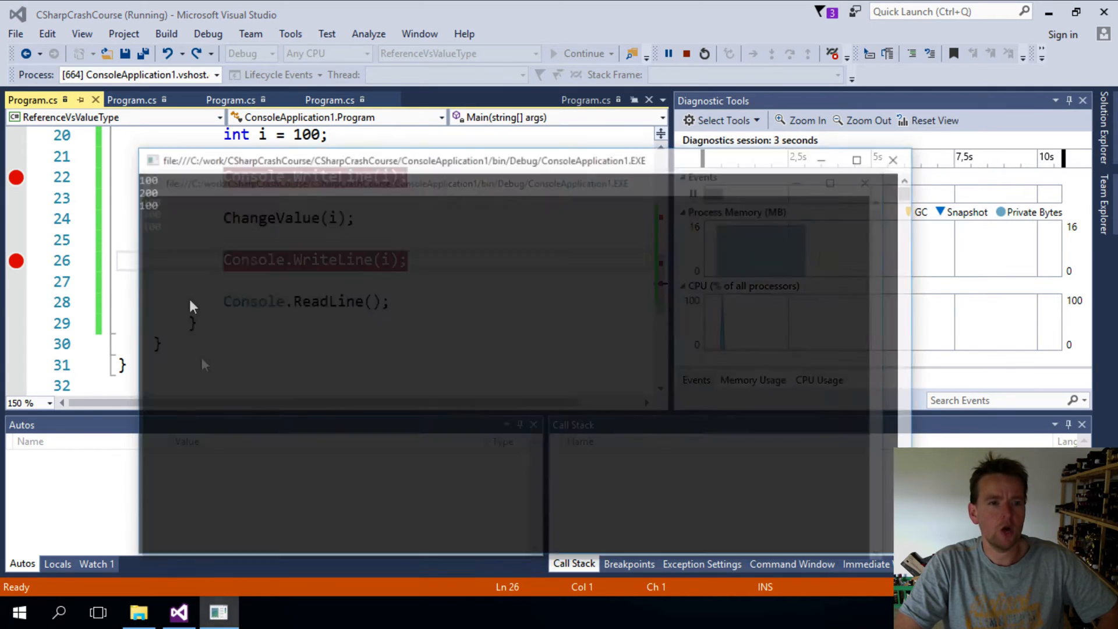
{"action": "left_click", "coordinate": [685, 54]}
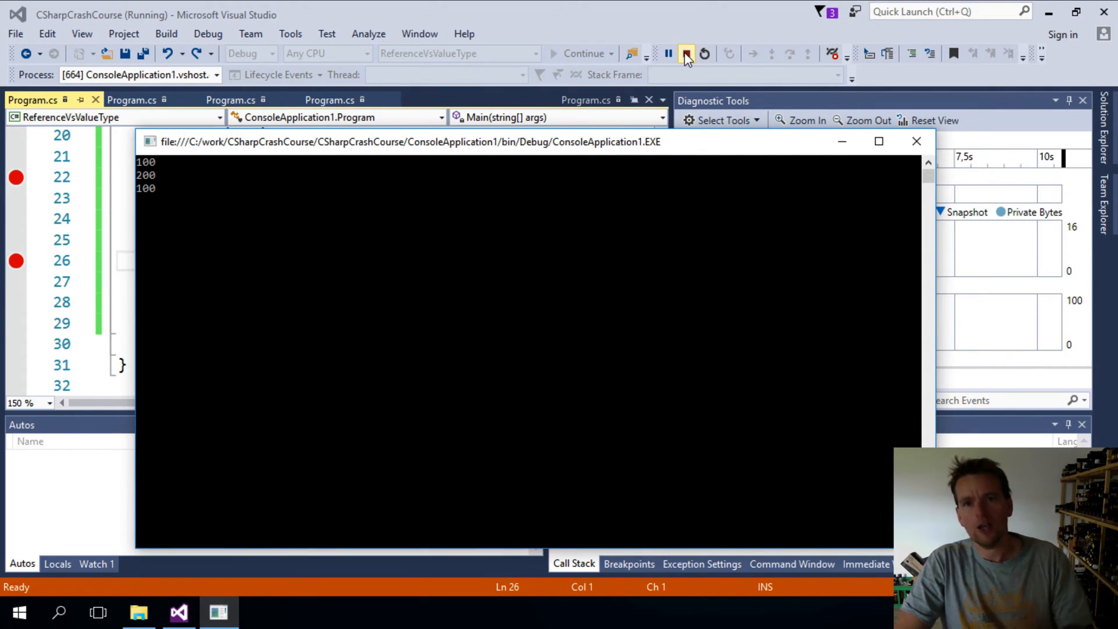
{"action": "left_click", "coordinate": [685, 54]}
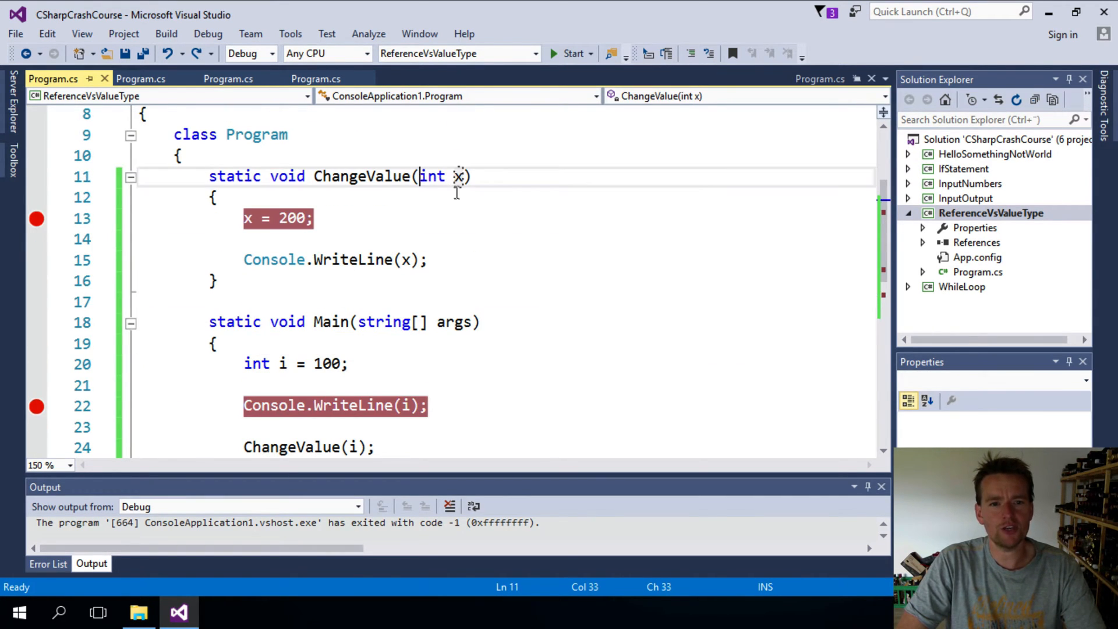
Change the signature to ChangeValue(out int x), call it as ChangeValue(out i), save and start a build.
{"action": "type", "text": "out"}
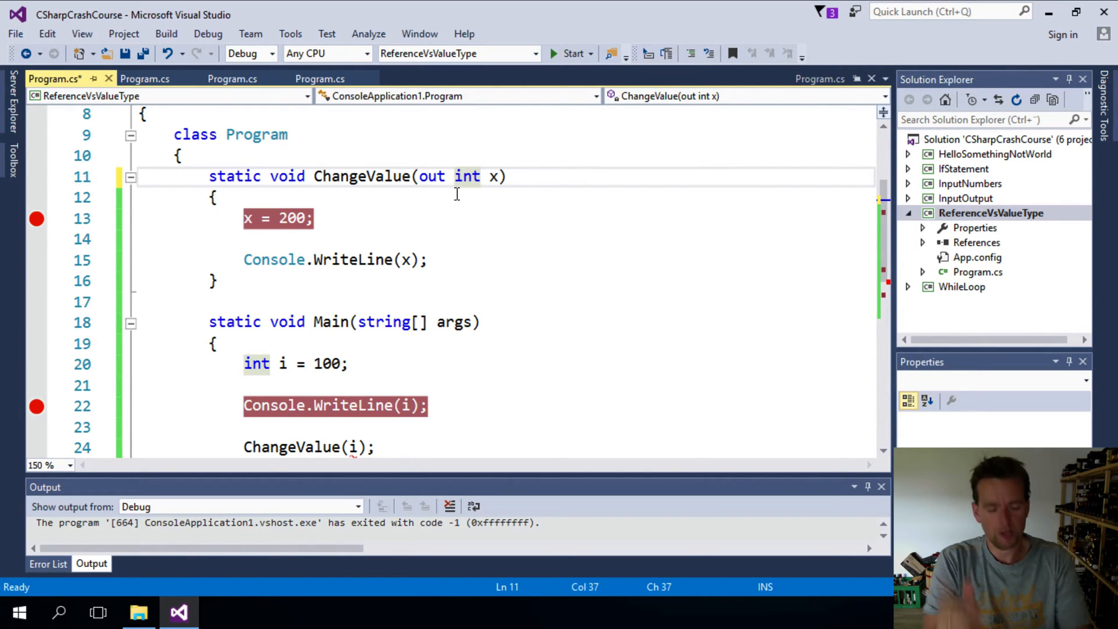
{"action": "key", "text": "ctrl+s"}
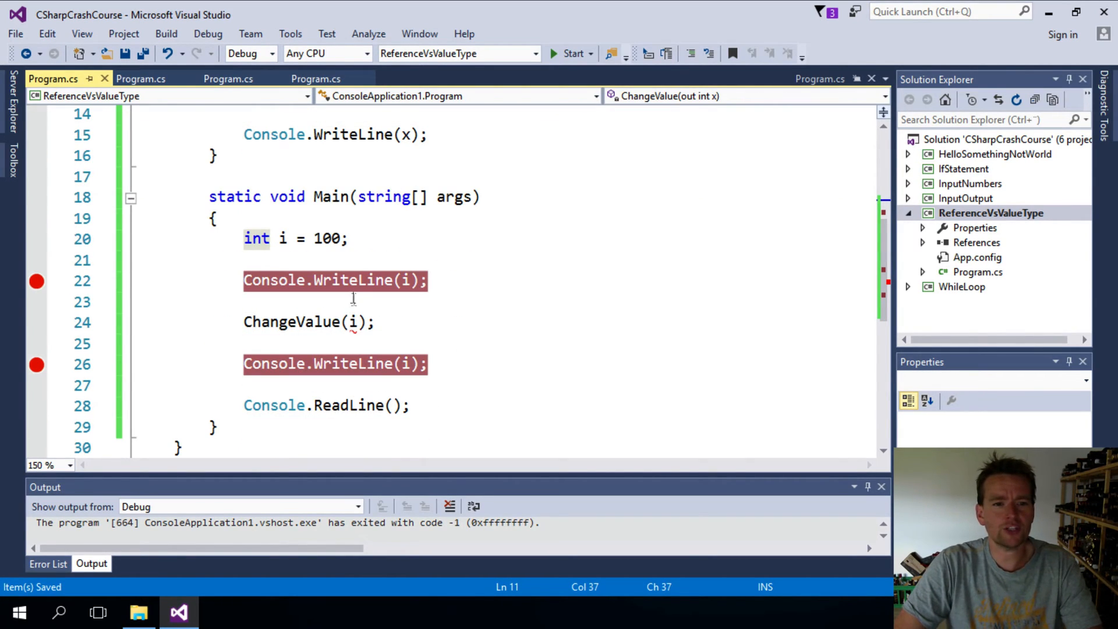
{"action": "left_click", "coordinate": [350, 321]}
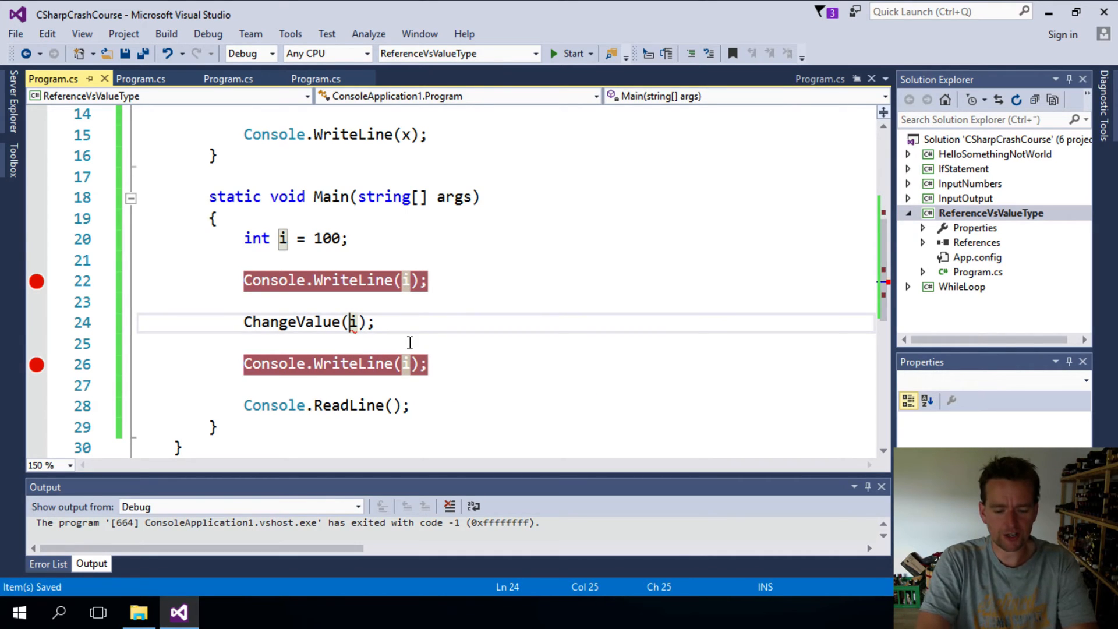
{"action": "type", "text": "out"}
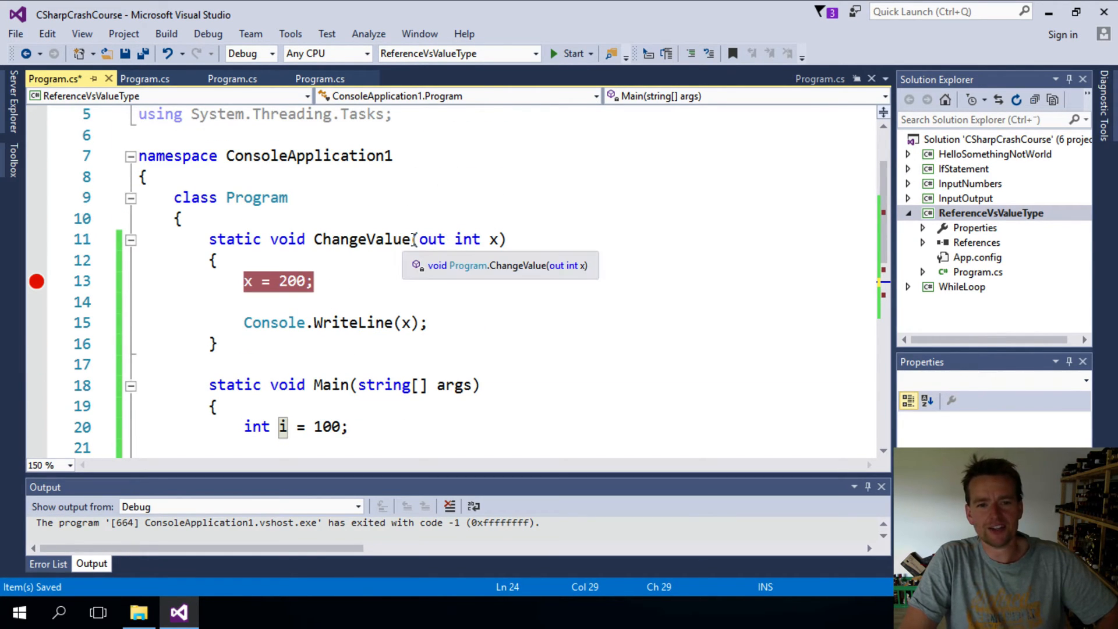
{"action": "scroll", "scroll_direction": "down", "scroll_amount": 3}
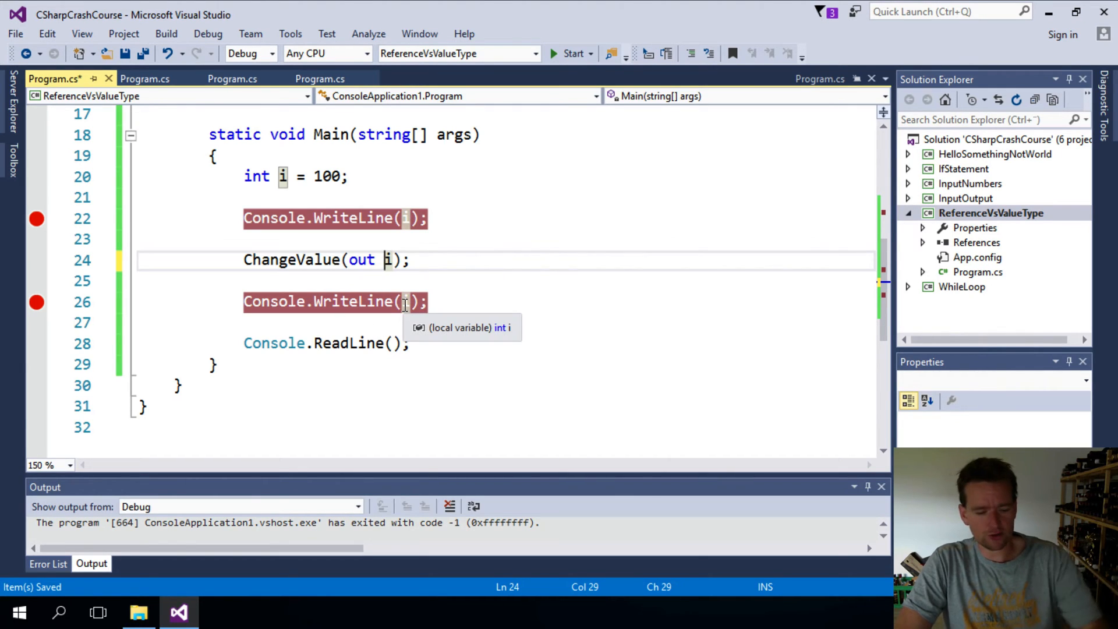
{"action": "left_click", "coordinate": [573, 52]}
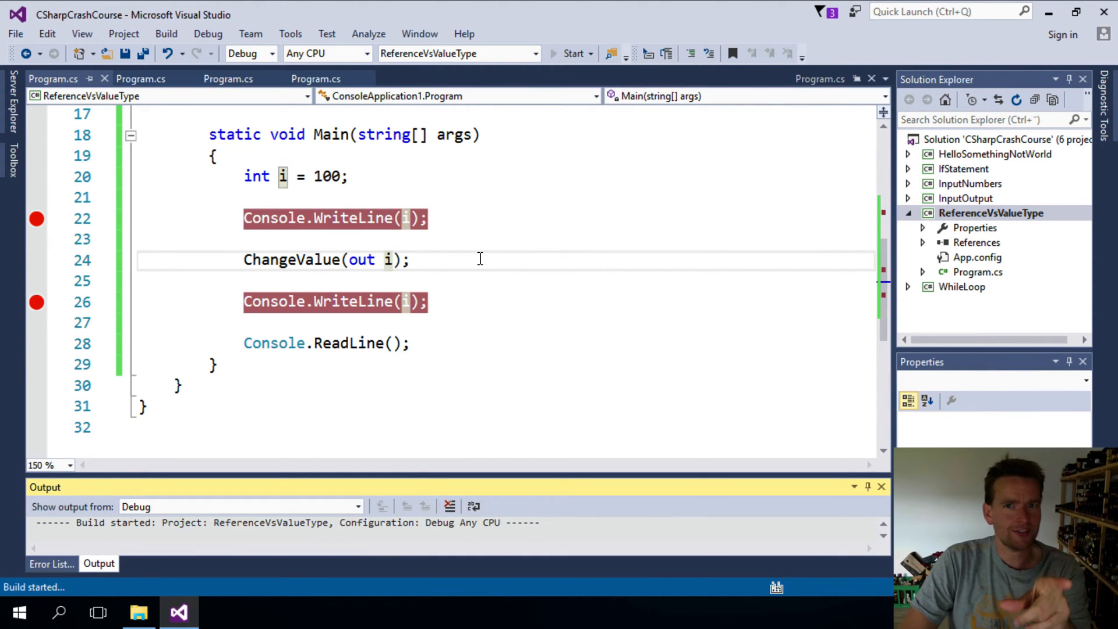
Start debugging the out-parameter version until it pauses at x = 200, then return to the tutorial page.
{"action": "left_click", "coordinate": [573, 52]}
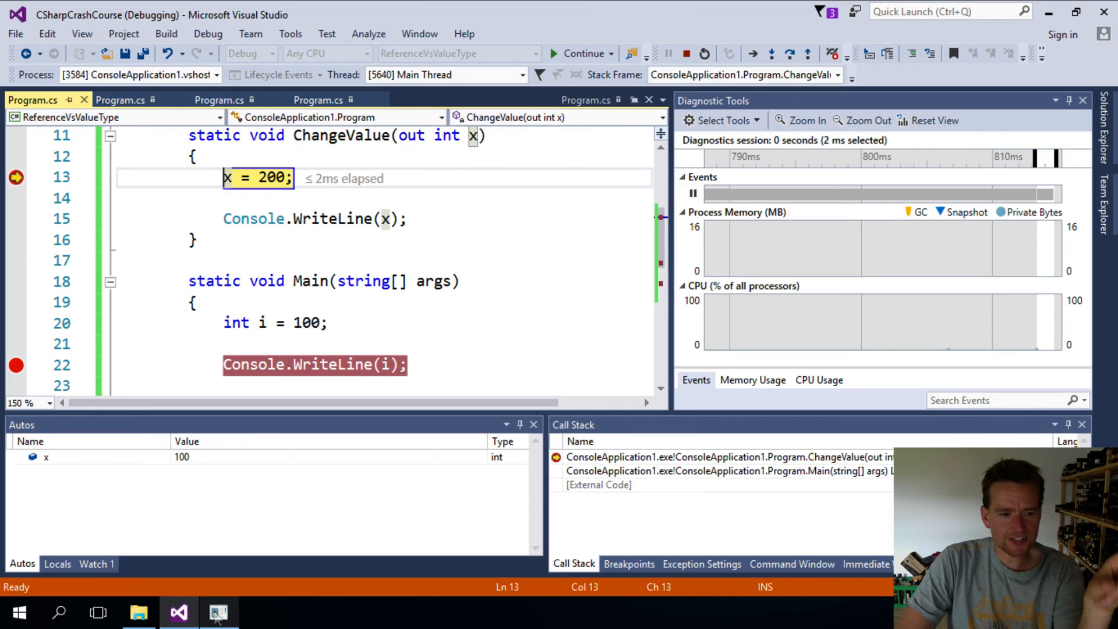
{"action": "left_click", "coordinate": [218, 613]}
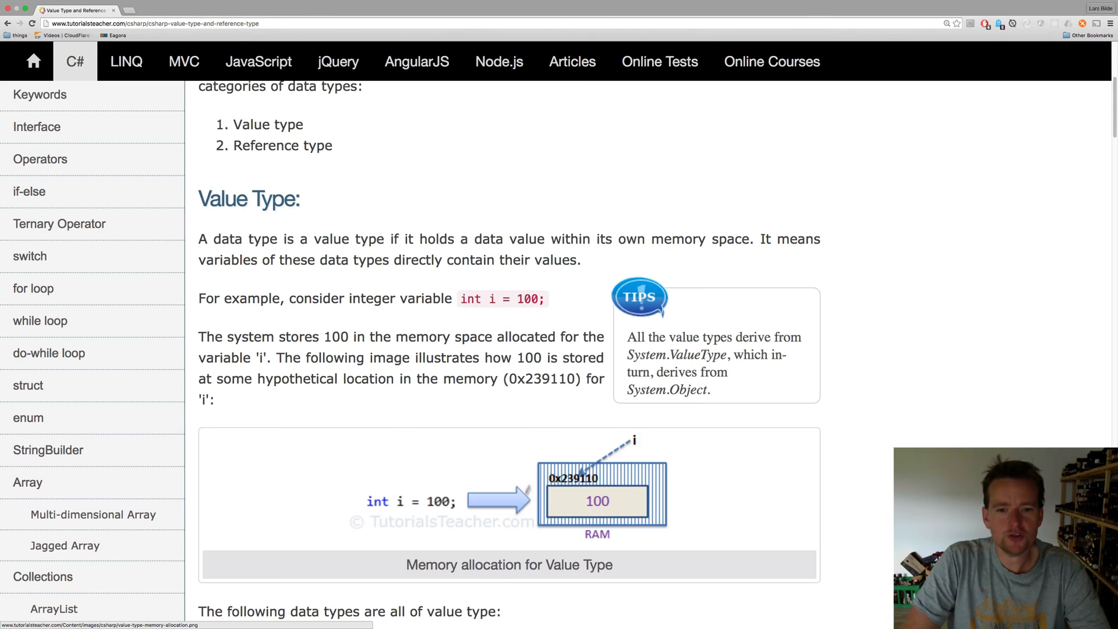
{"action": "mouse_move", "coordinate": [404, 508]}
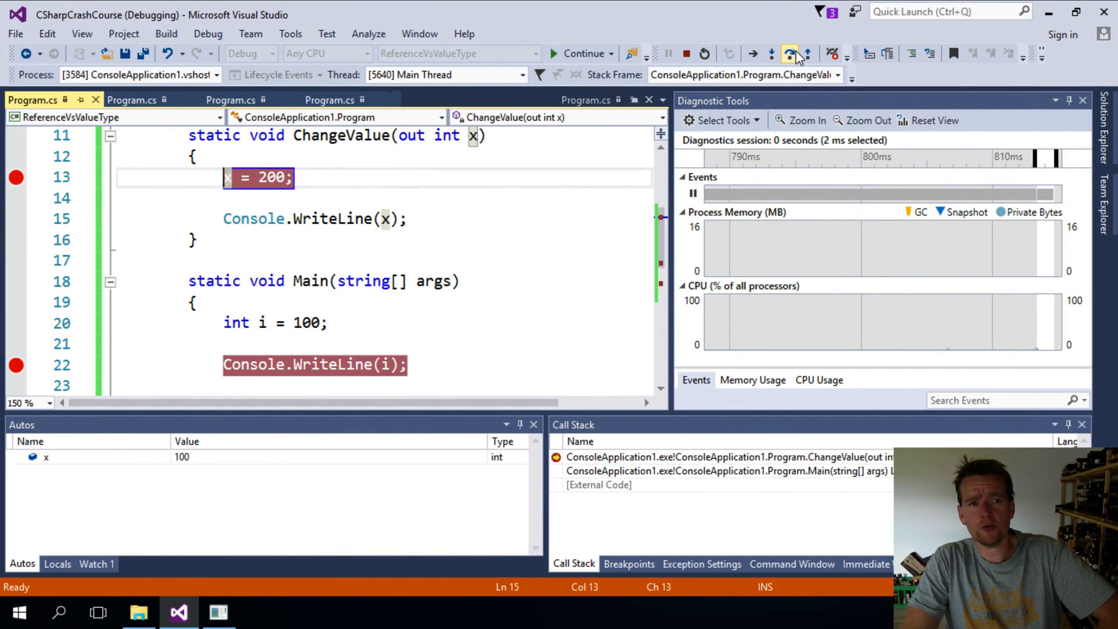
Step over x = 200, step out to Main where i reads 200, and continue running.
{"action": "left_click", "coordinate": [790, 54]}
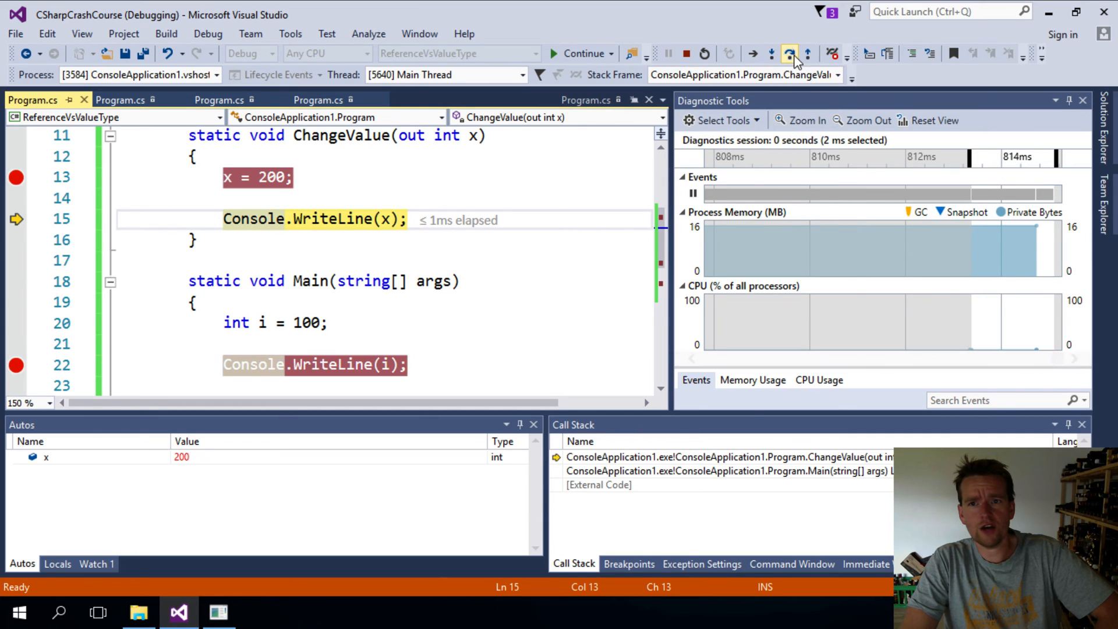
{"action": "left_click", "coordinate": [788, 53]}
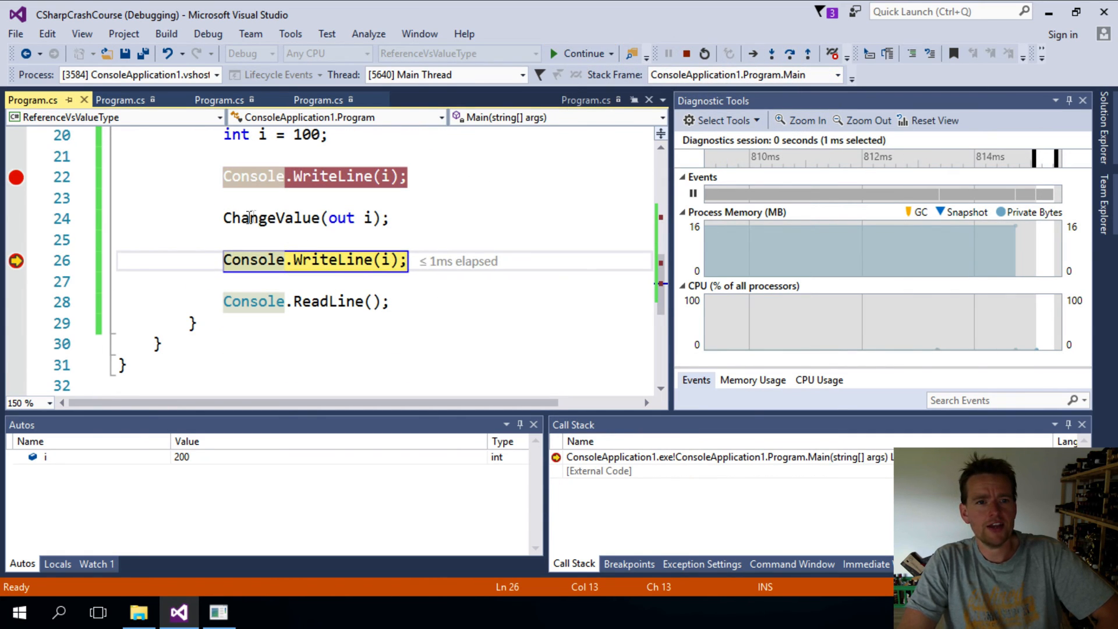
{"action": "mouse_move", "coordinate": [367, 218]}
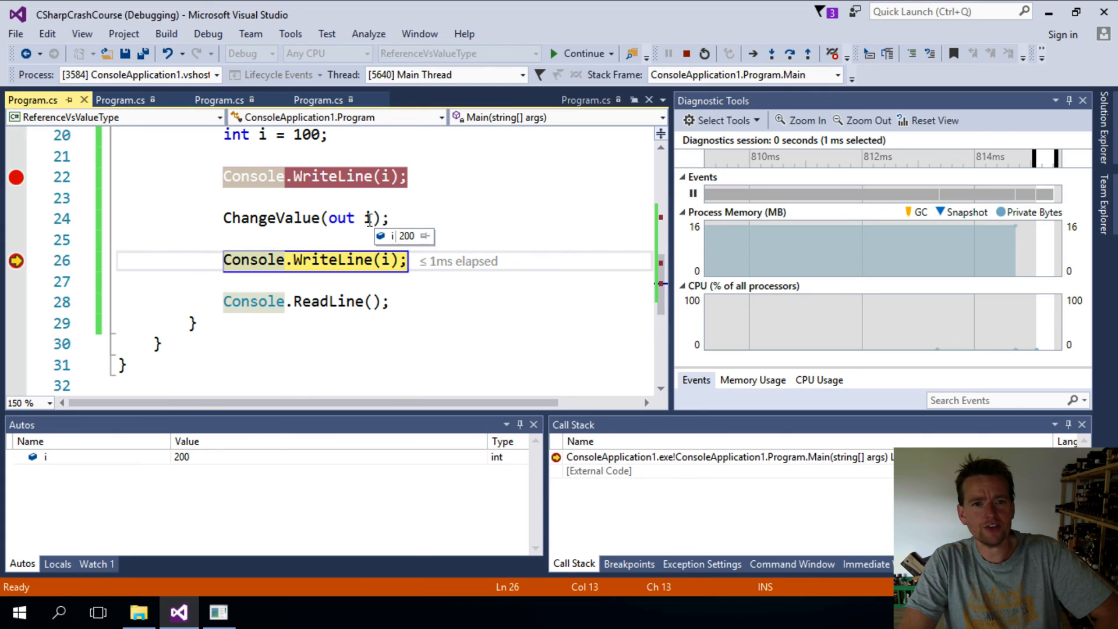
{"action": "mouse_move", "coordinate": [349, 227]}
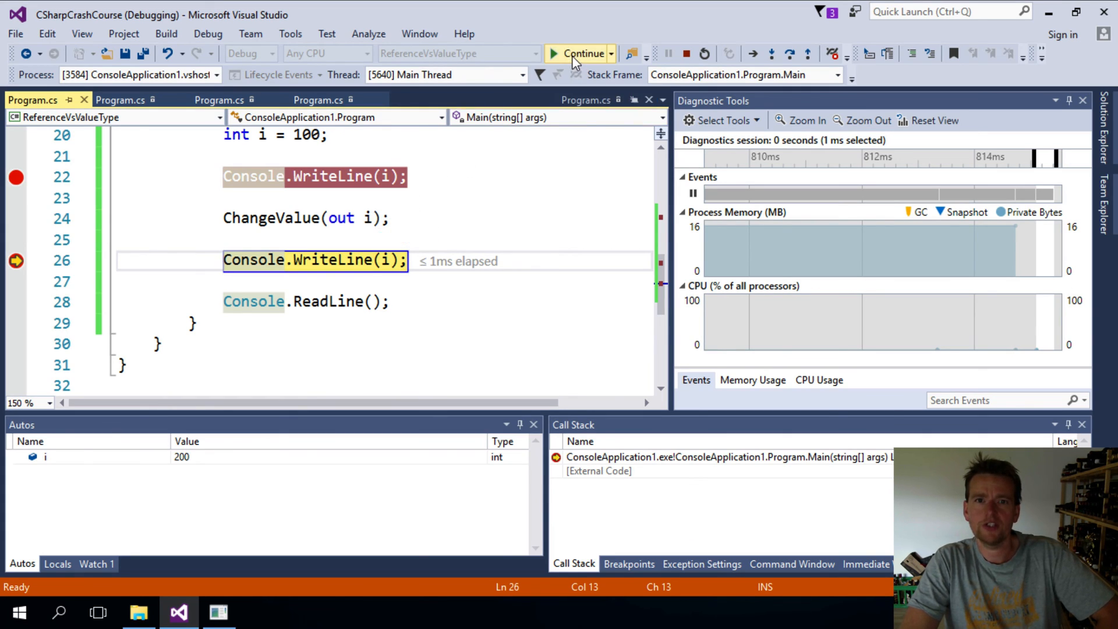
{"action": "left_click", "coordinate": [583, 52]}
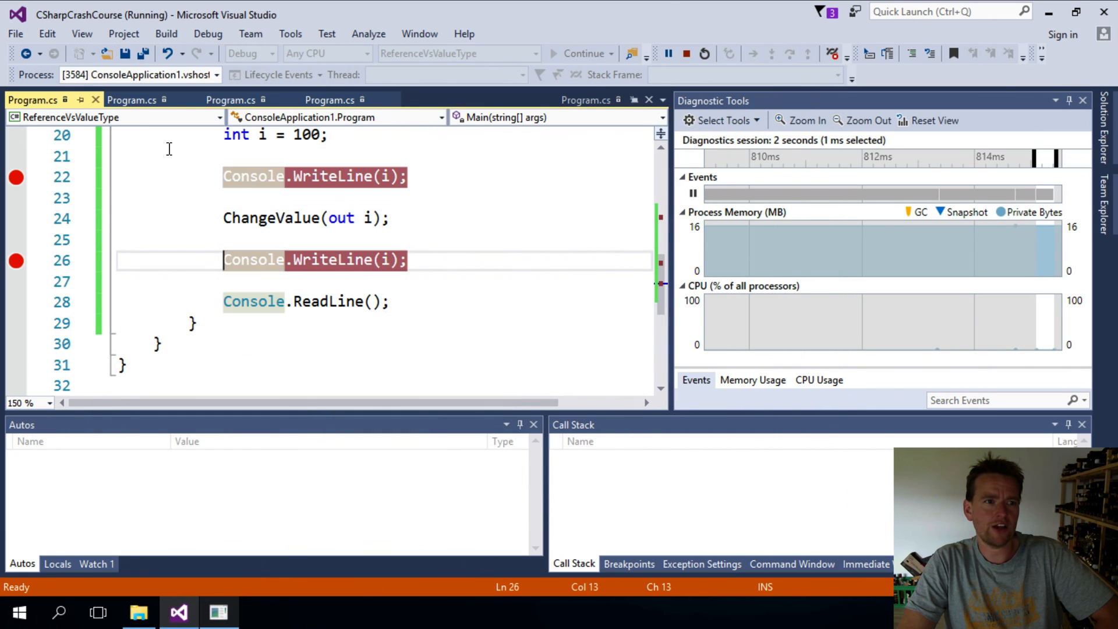